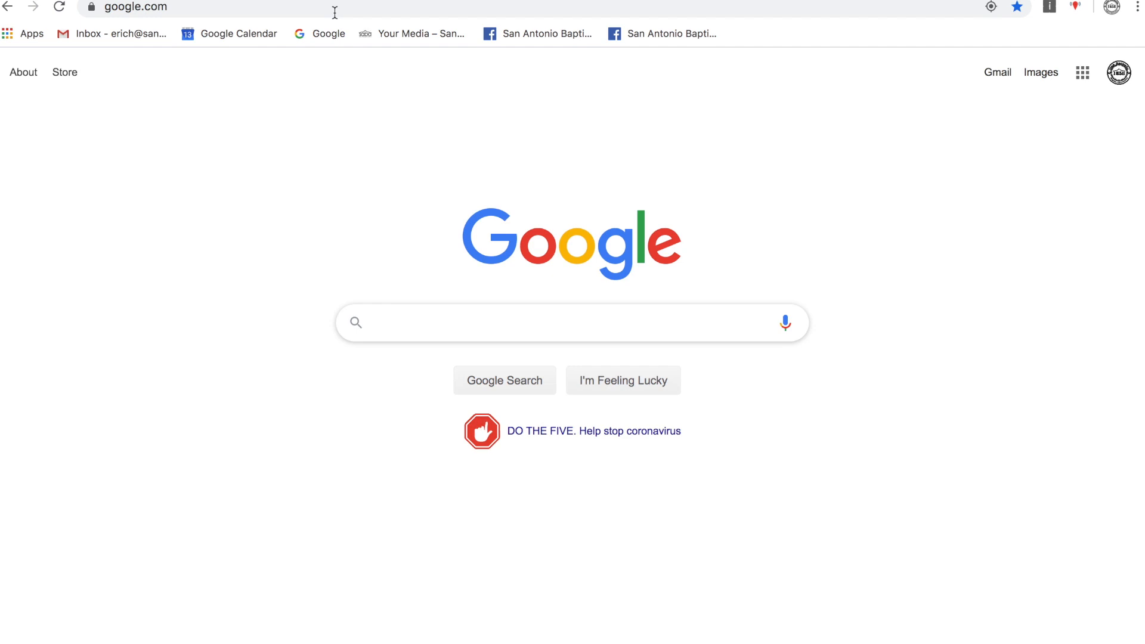
# Go to youtube.com from the Google homepage in Chrome
pyautogui.click(572, 322)
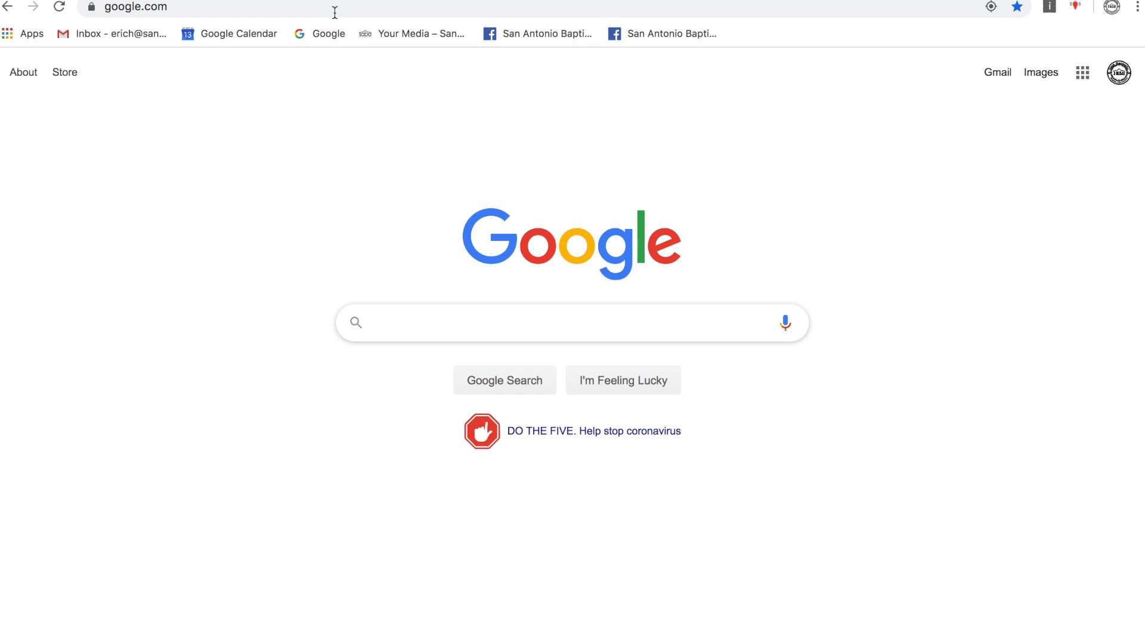
pyautogui.write('youtube.com')
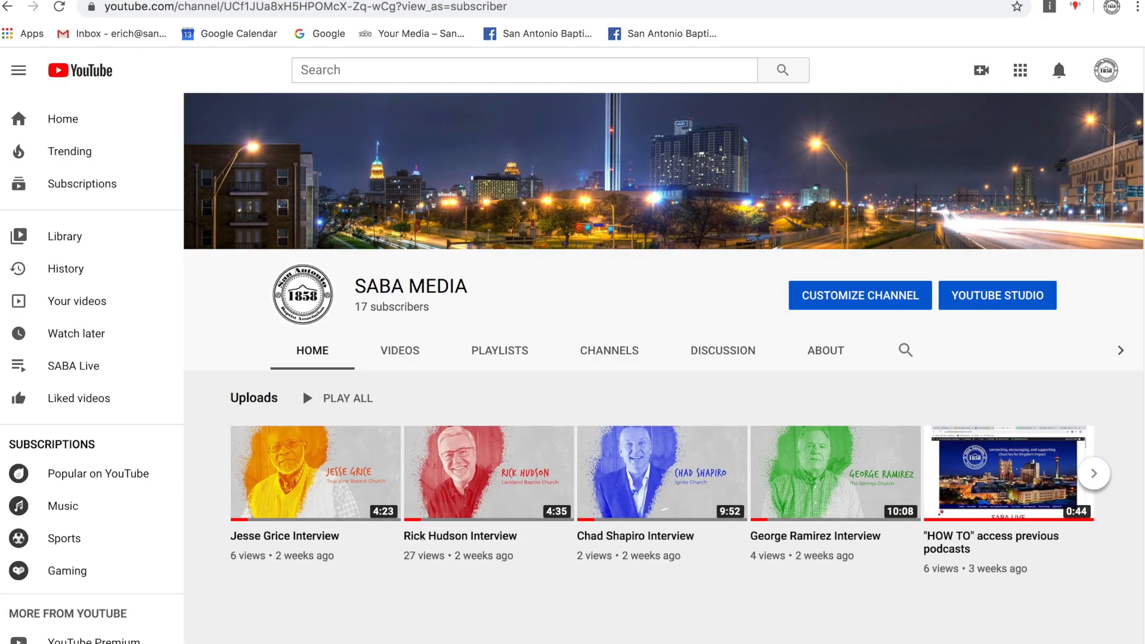
pyautogui.moveTo(884, 130)
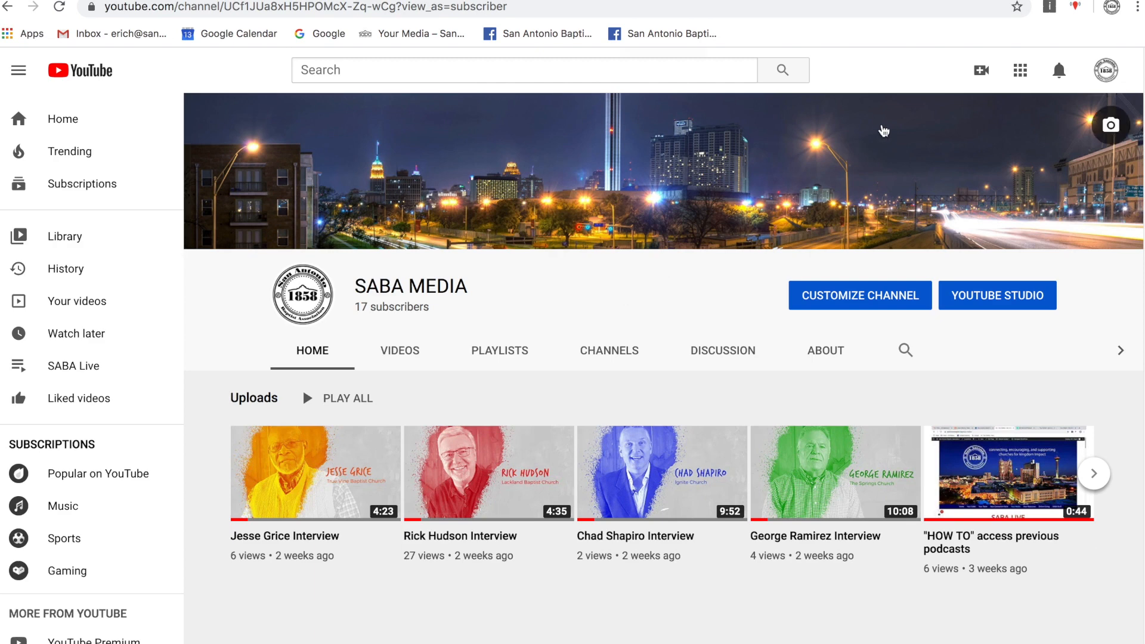
pyautogui.moveTo(982, 70)
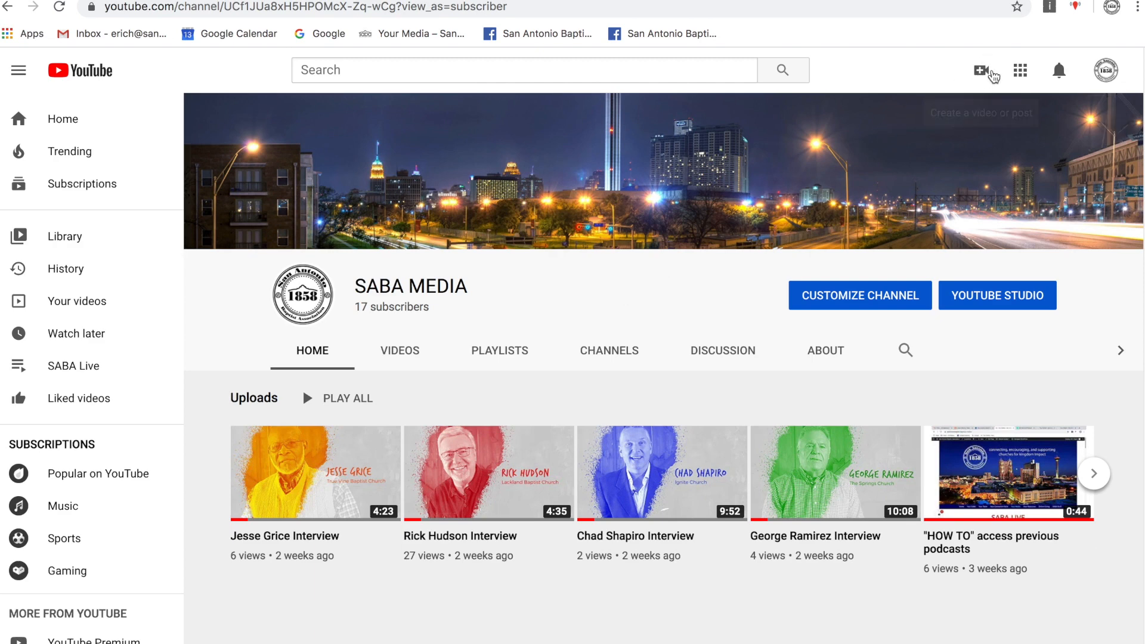
# Choose Upload video from the Create menu to bring up the Studio upload dialog
pyautogui.click(987, 70)
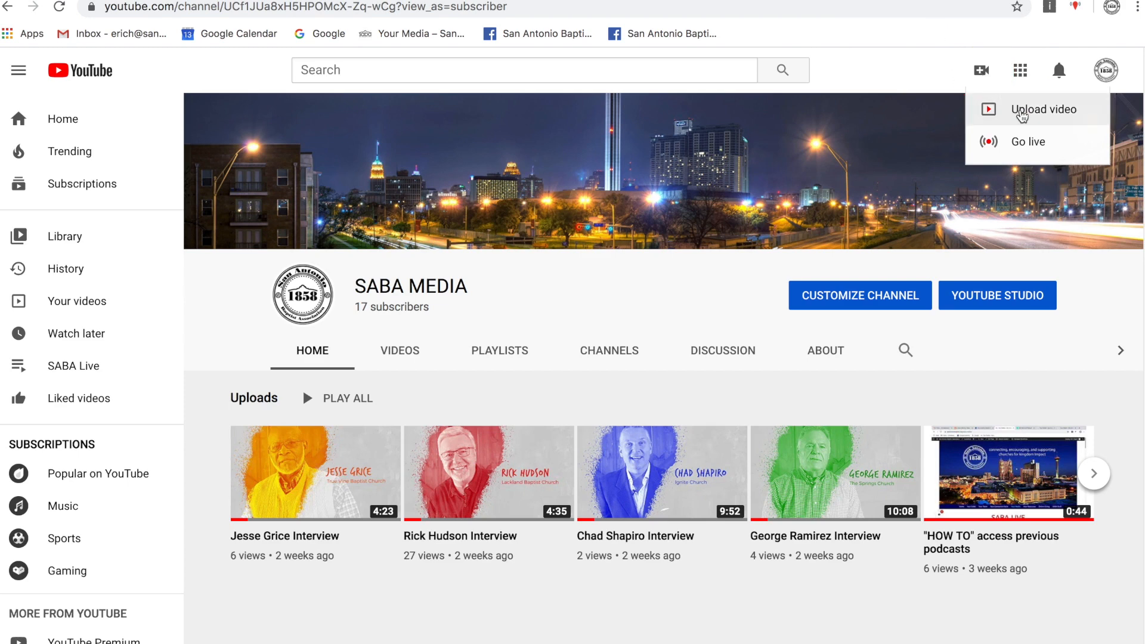
pyautogui.click(1044, 109)
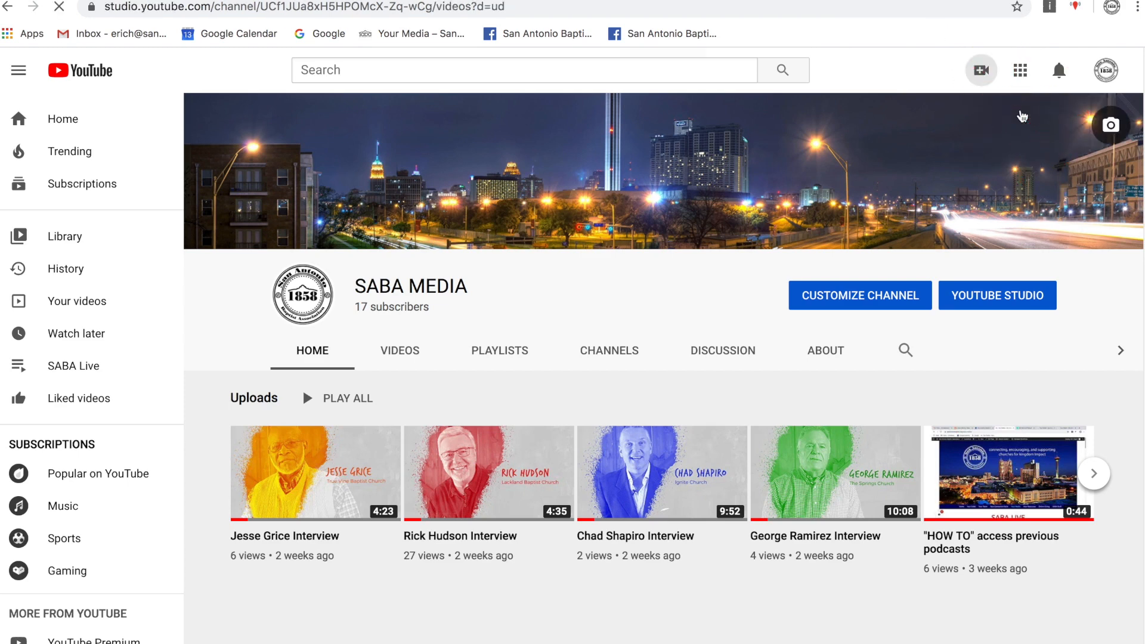
pyautogui.click(980, 71)
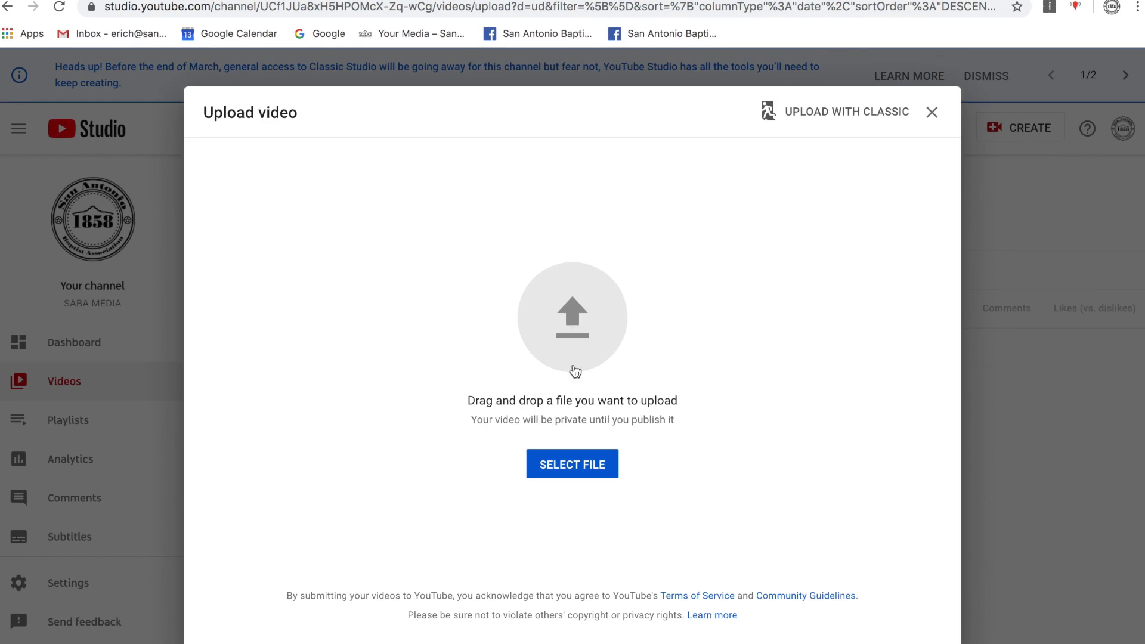
# Upload GOD IS IN CONTROL.MP4 and focus the Description box
pyautogui.click(571, 464)
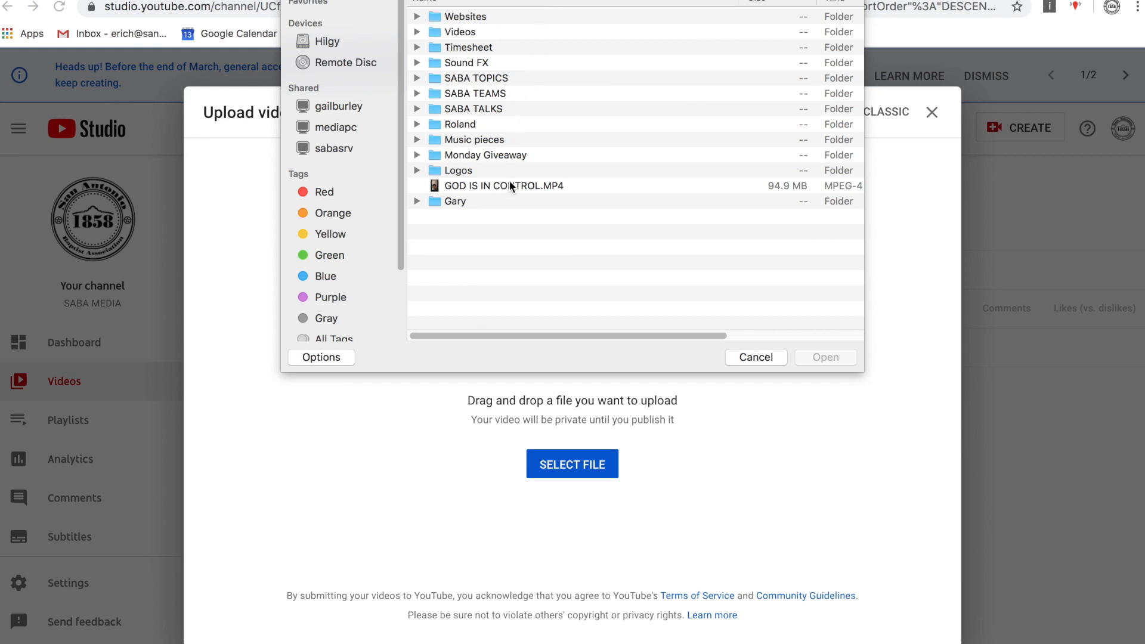
pyautogui.click(503, 185)
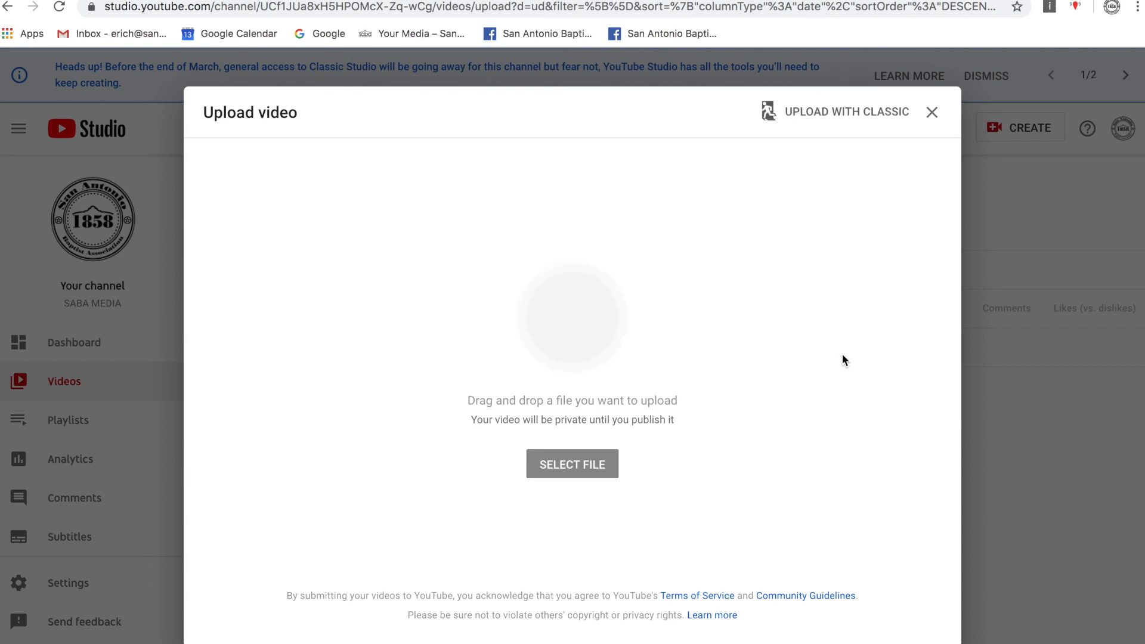
pyautogui.click(572, 464)
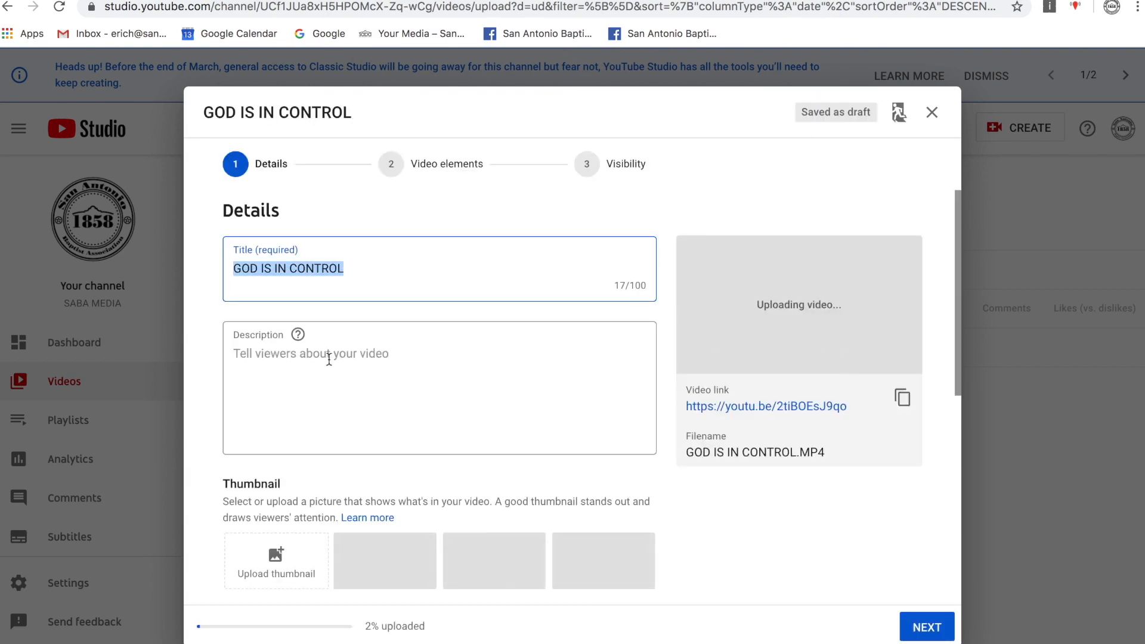
# Enter the description 'Sermon March 20th 2020'
pyautogui.write('Serm')
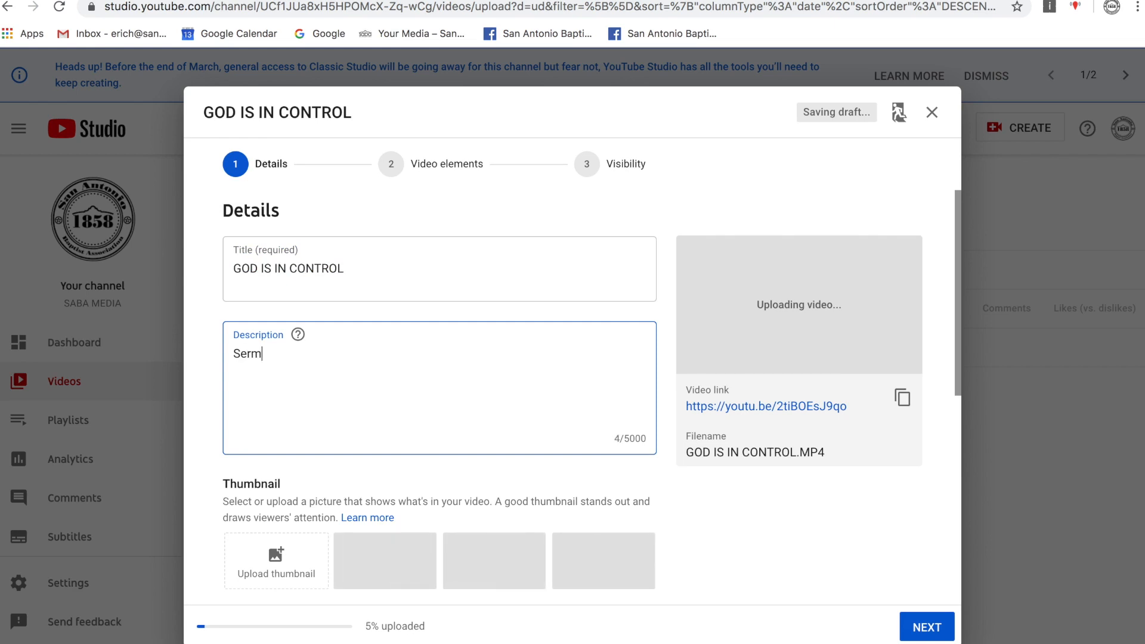
pyautogui.write('on')
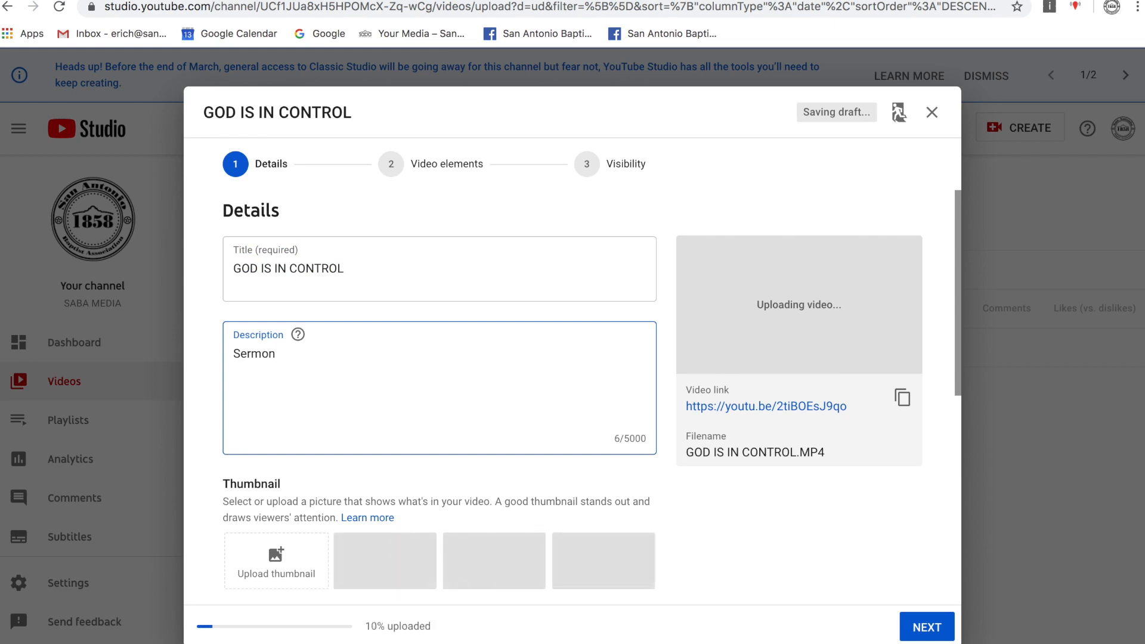
pyautogui.write('Mar')
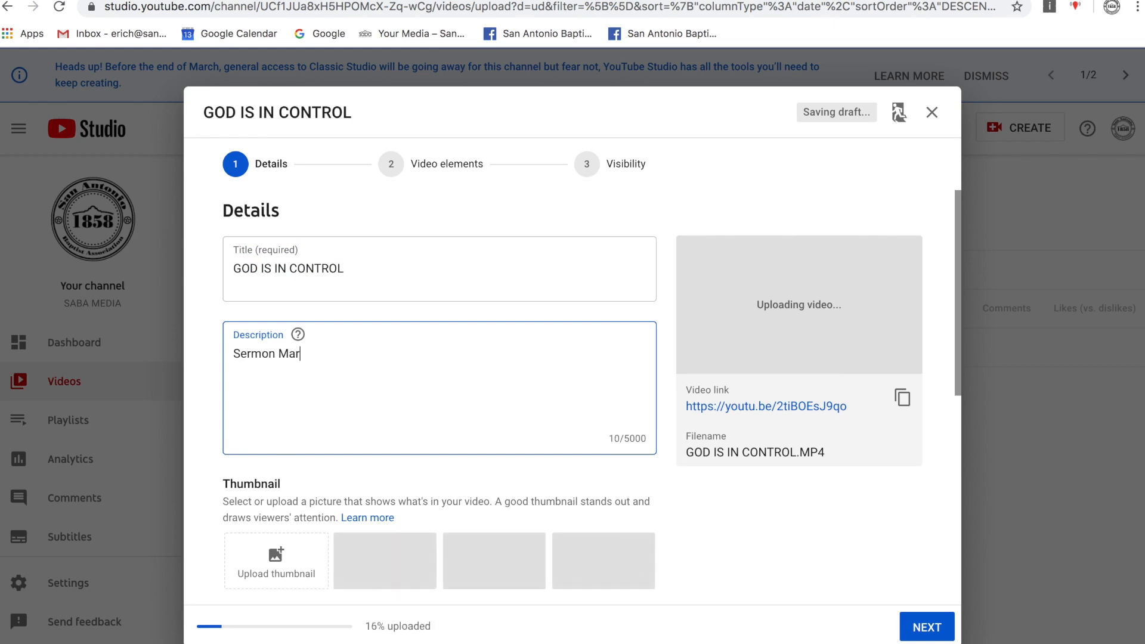
pyautogui.write('ch')
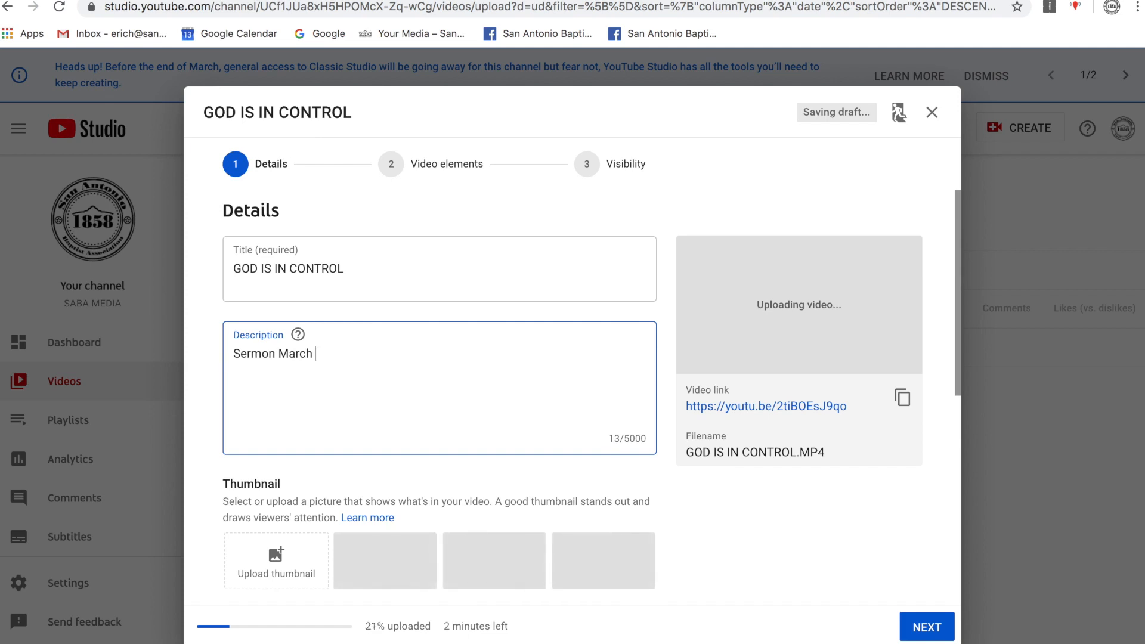
pyautogui.write('20th')
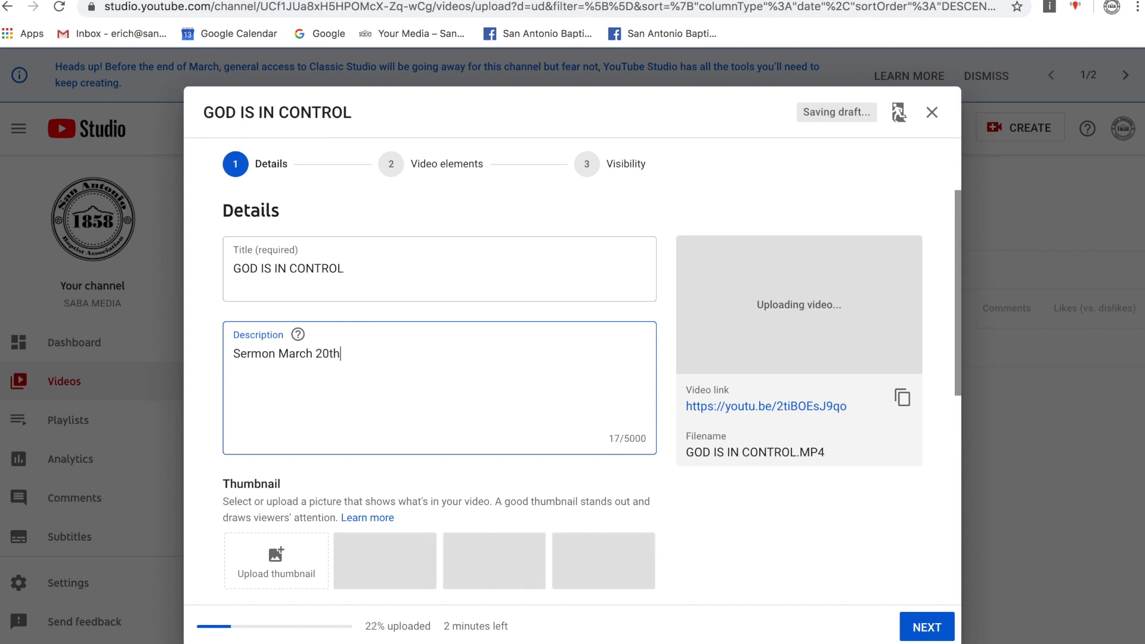
pyautogui.write('2020')
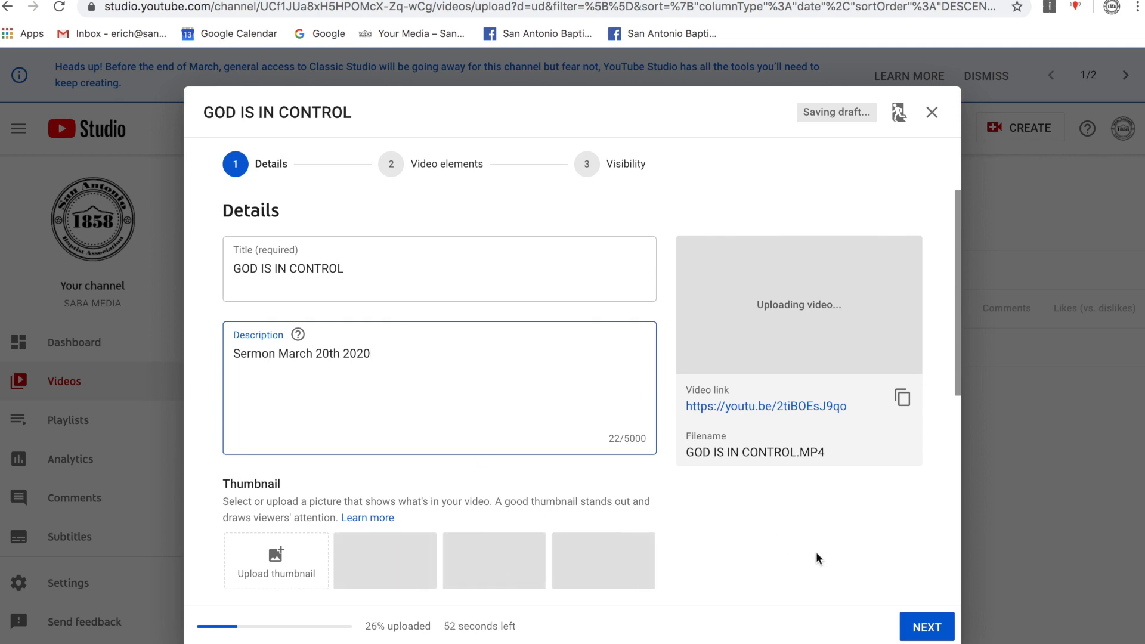
pyautogui.moveTo(518, 627)
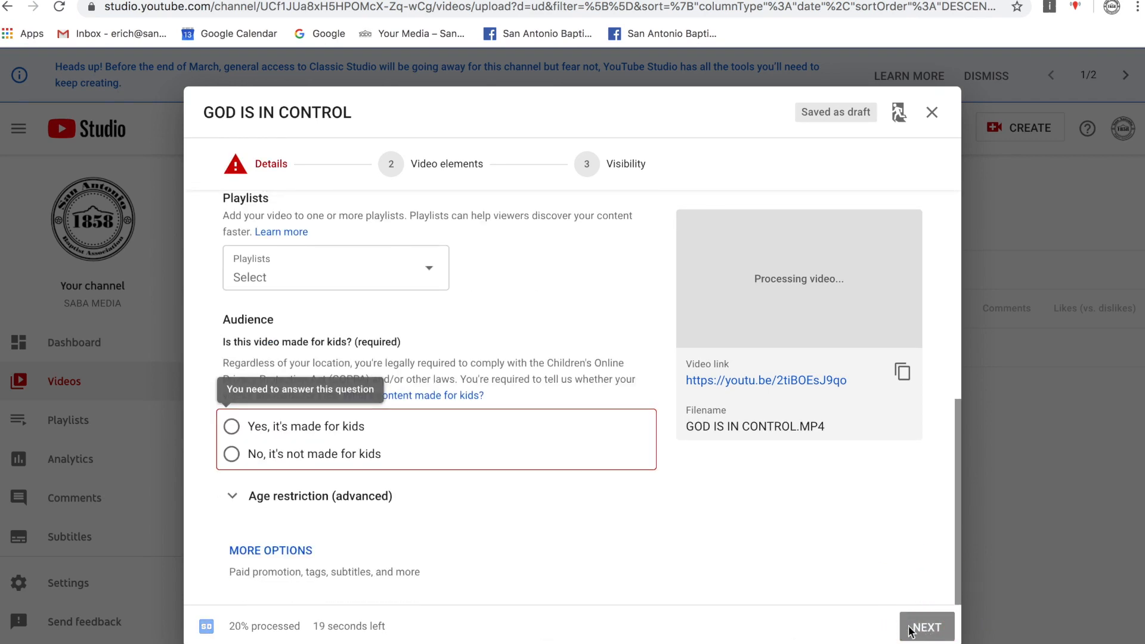
pyautogui.moveTo(502, 552)
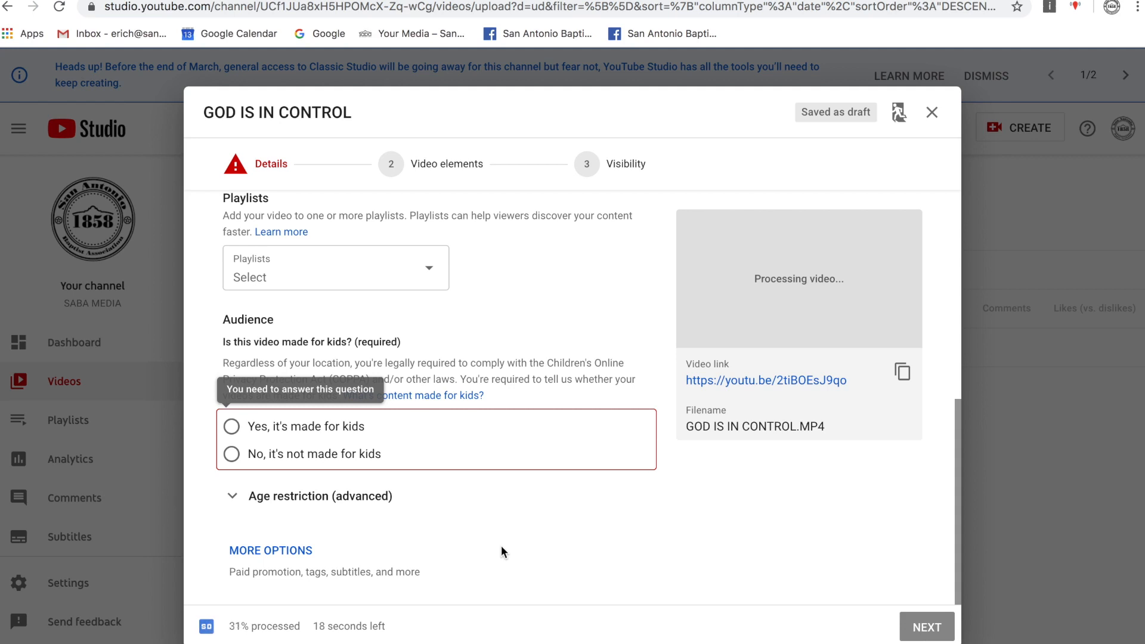
pyautogui.moveTo(305, 488)
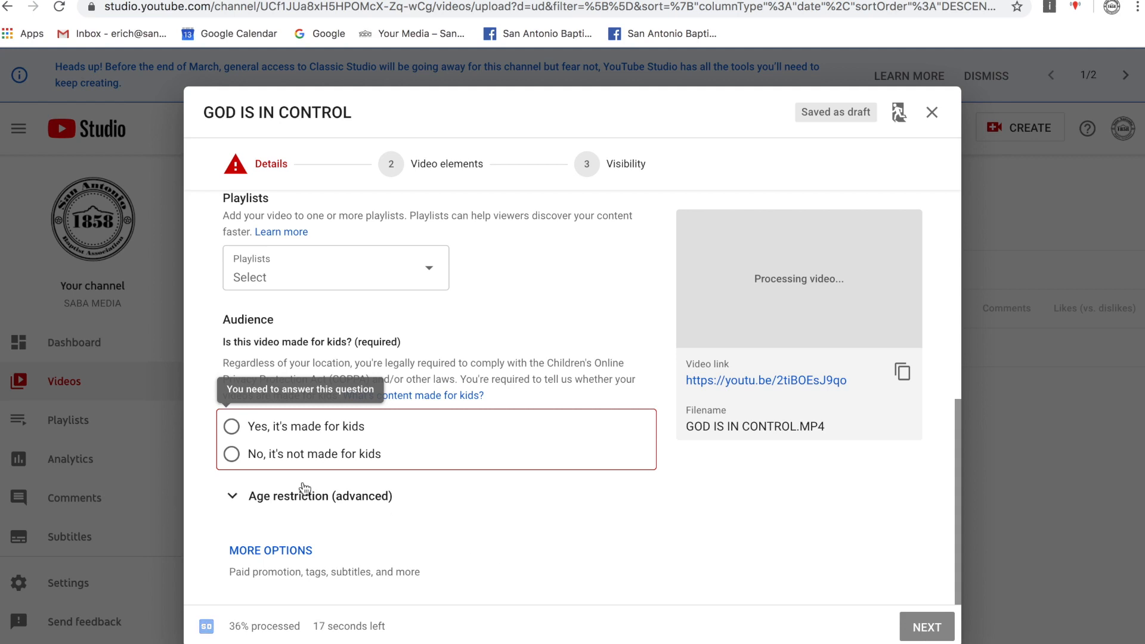
pyautogui.moveTo(167, 475)
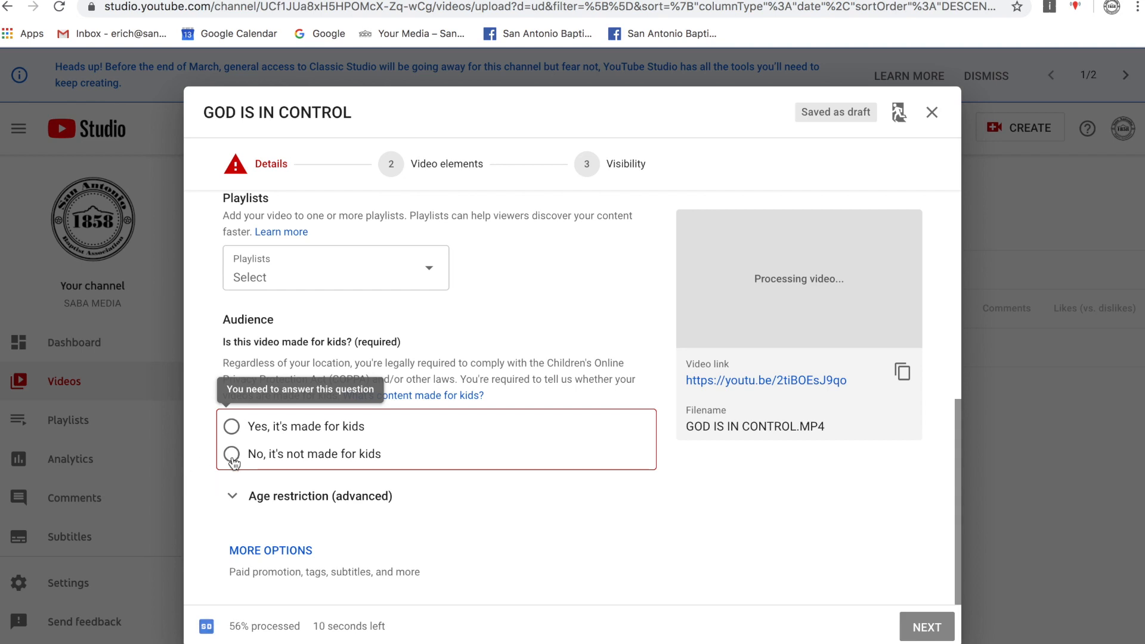
# Select 'No, it's not made for kids' and advance to Video elements
pyautogui.click(231, 453)
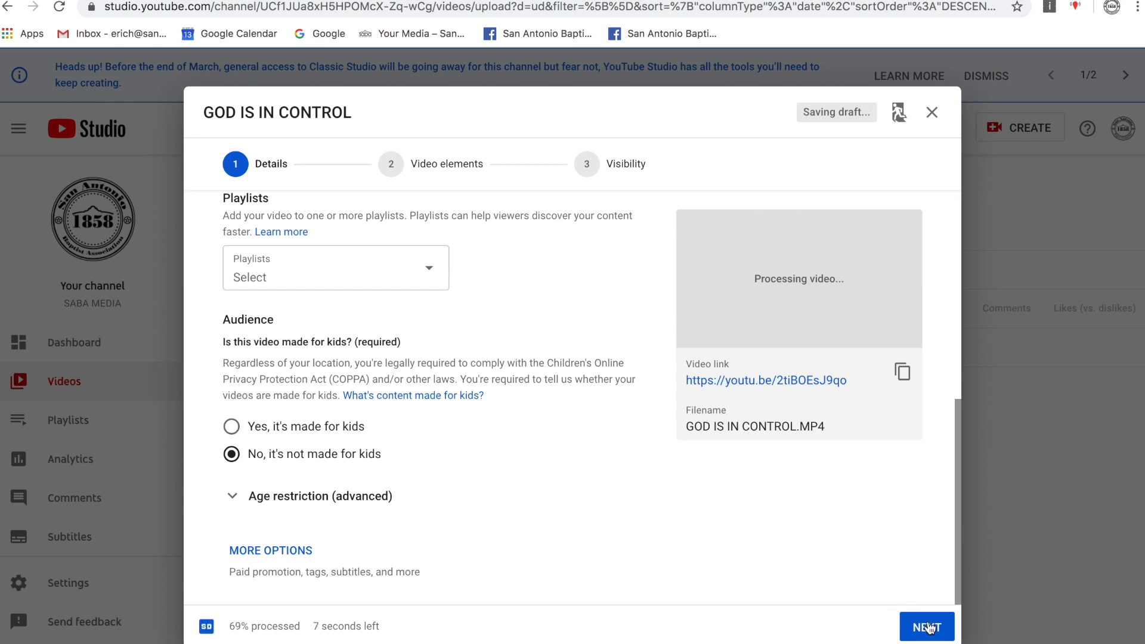
pyautogui.click(926, 627)
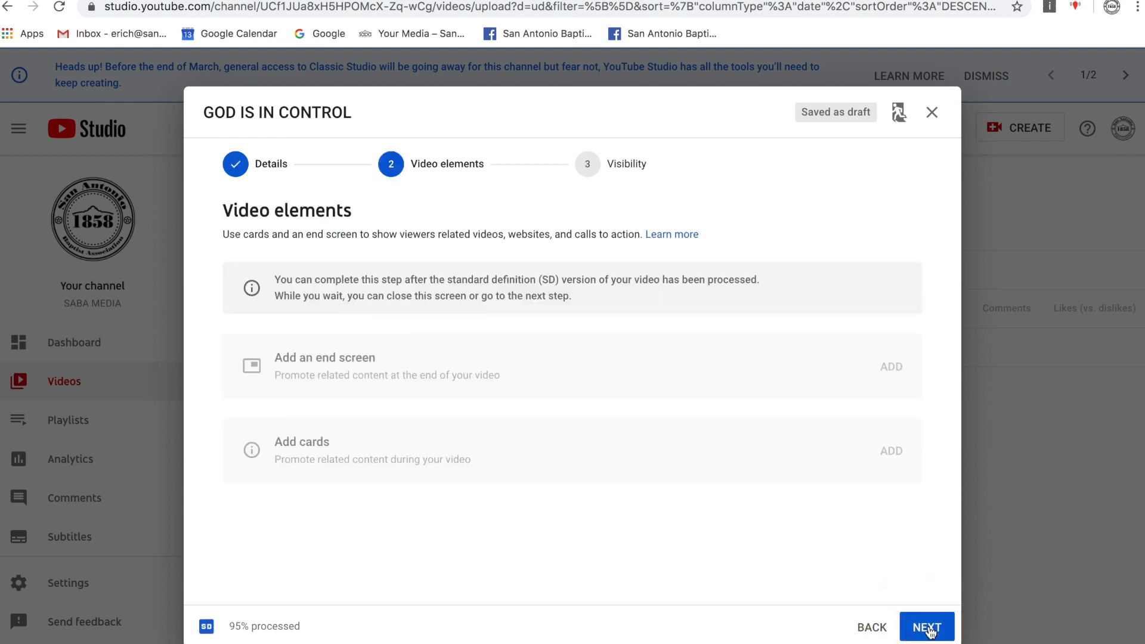
# On the Visibility step, choose Public and publish GOD IS IN CONTROL
pyautogui.click(926, 627)
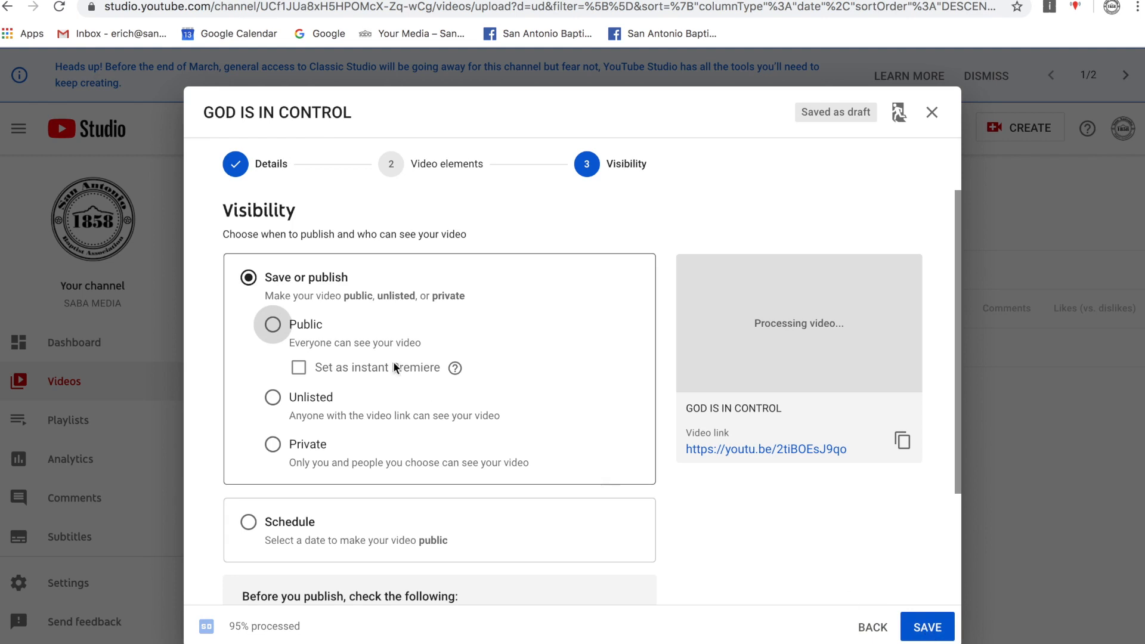
pyautogui.click(272, 324)
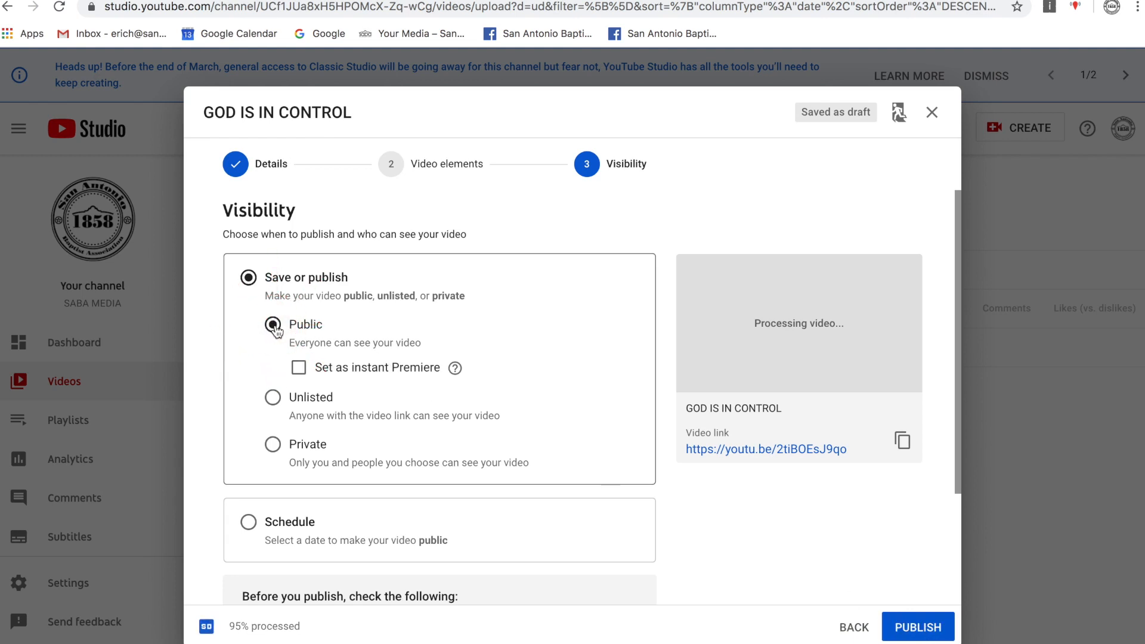
pyautogui.click(272, 325)
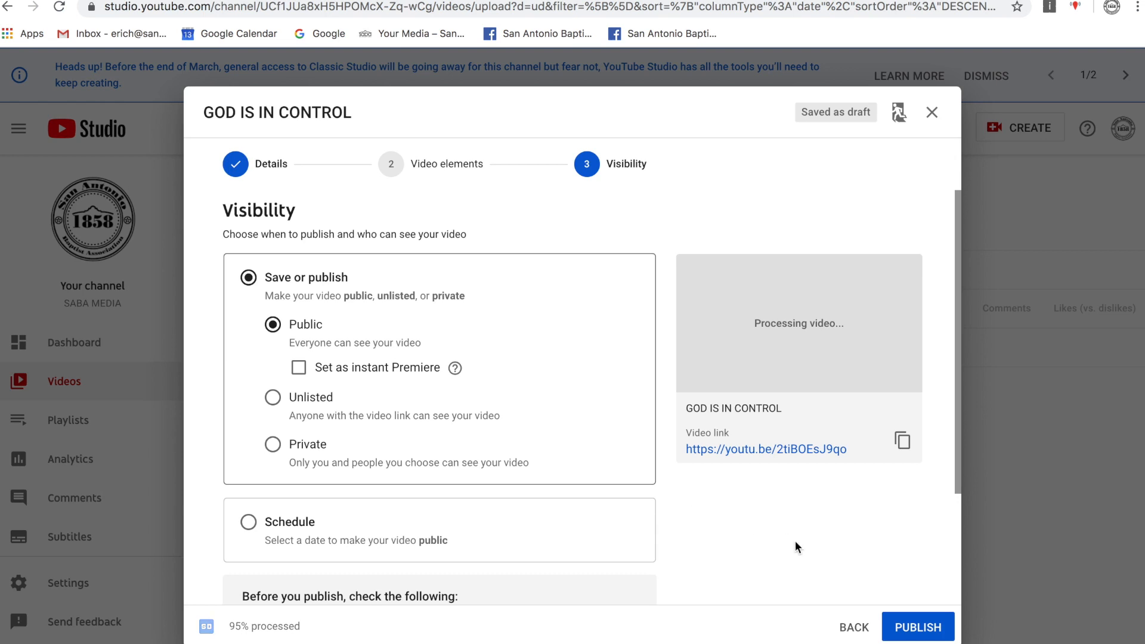
pyautogui.click(918, 627)
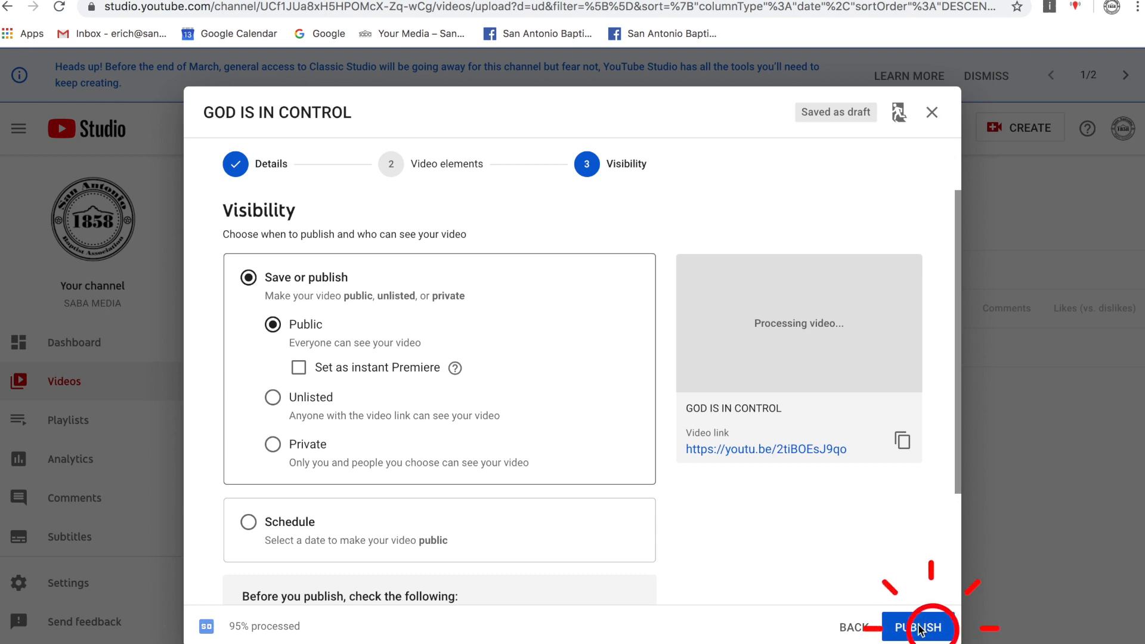
pyautogui.click(917, 627)
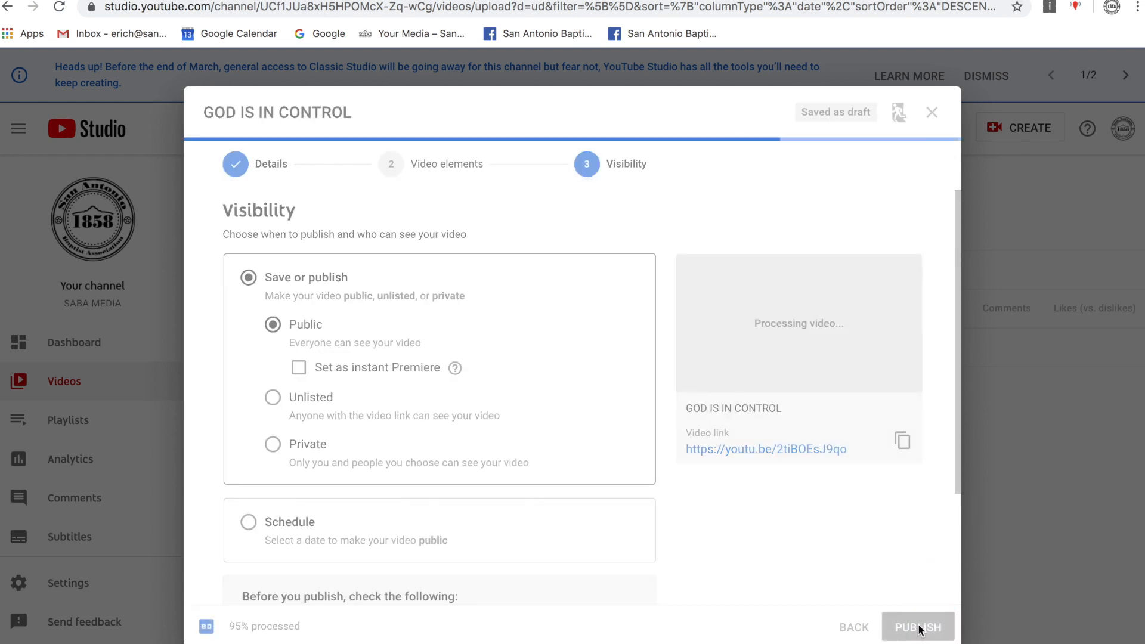
# Browse the sharing options, then dismiss the video published notice
pyautogui.click(917, 627)
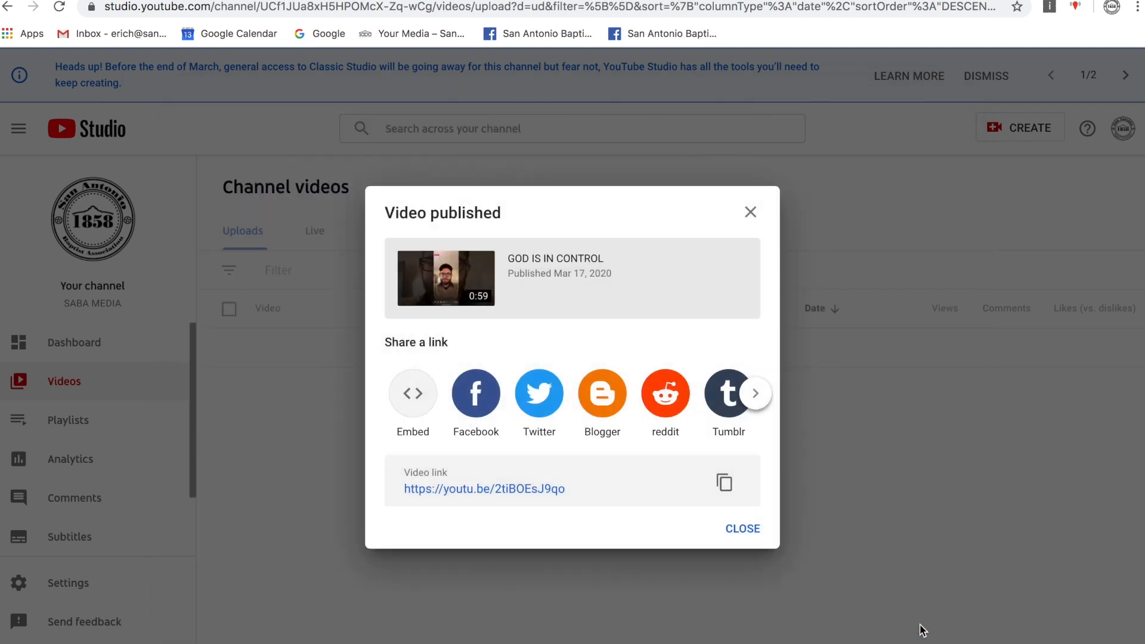
pyautogui.moveTo(475, 393)
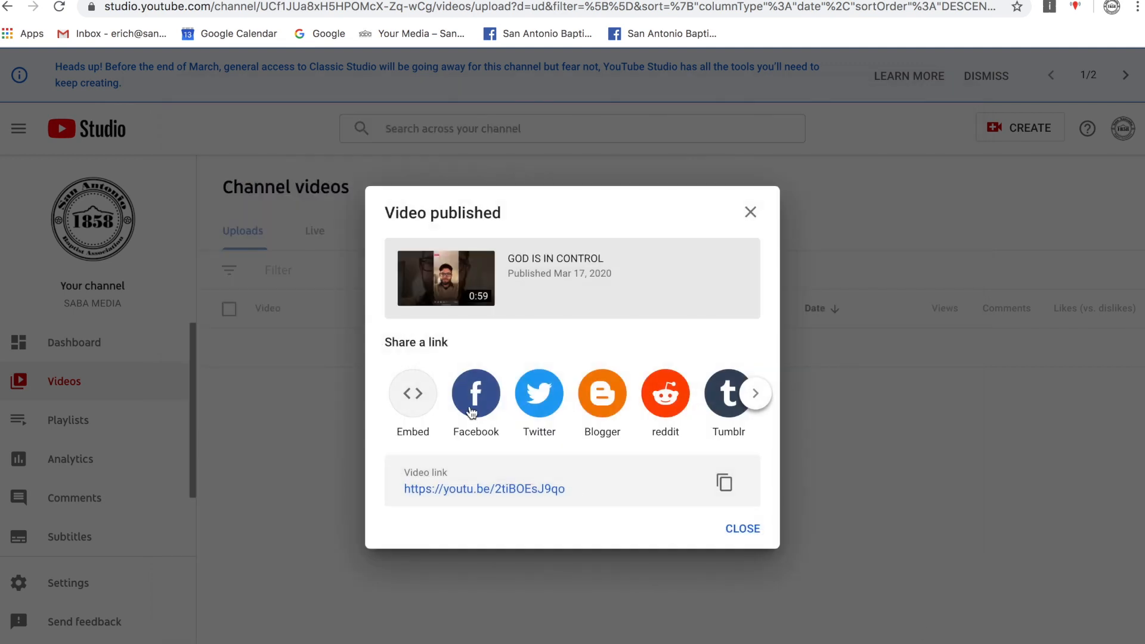
pyautogui.moveTo(538, 393)
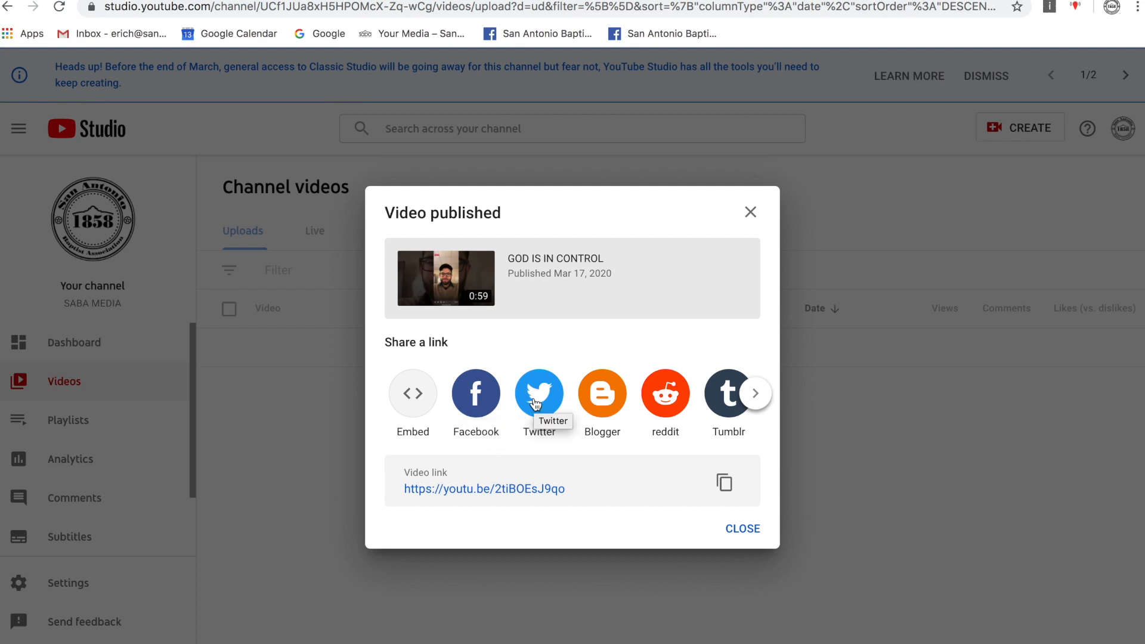
pyautogui.moveTo(507, 411)
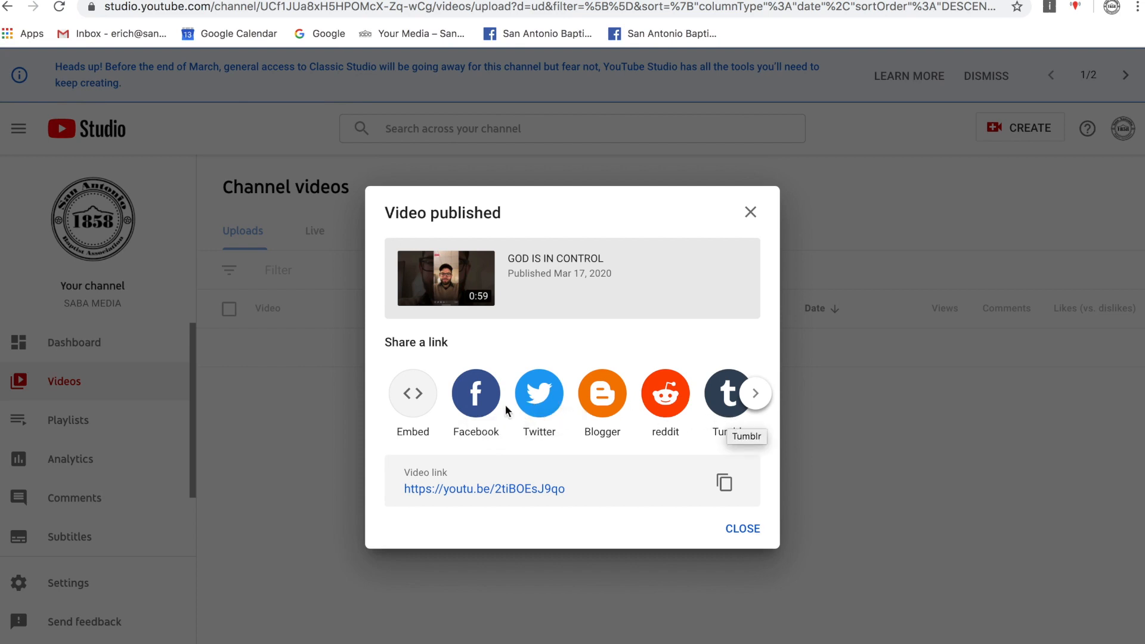
pyautogui.click(755, 393)
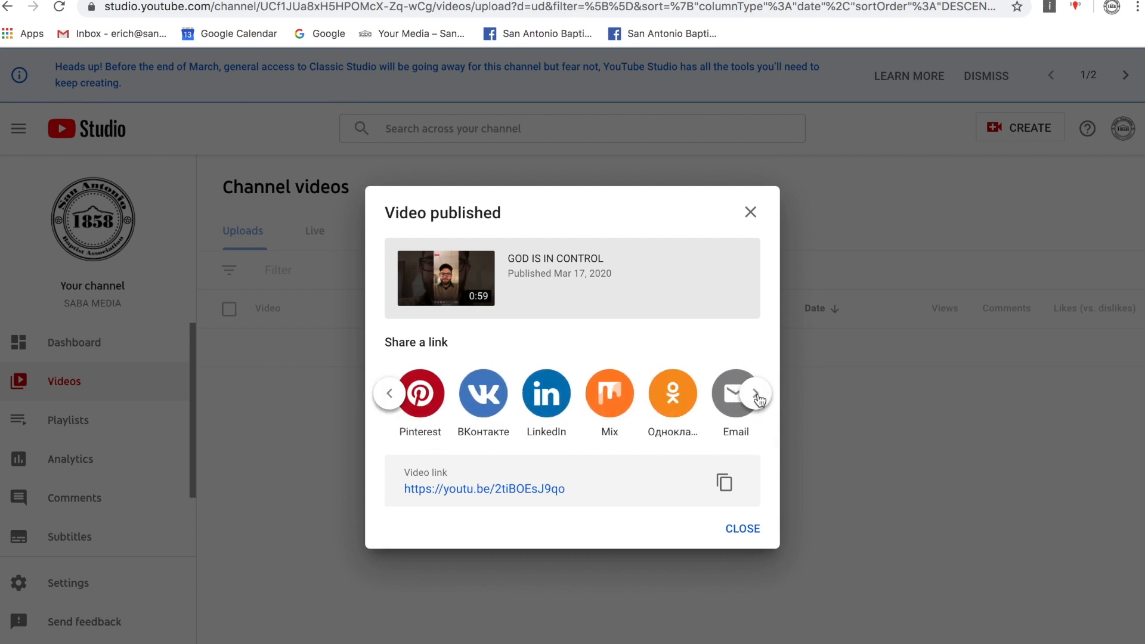
pyautogui.click(390, 393)
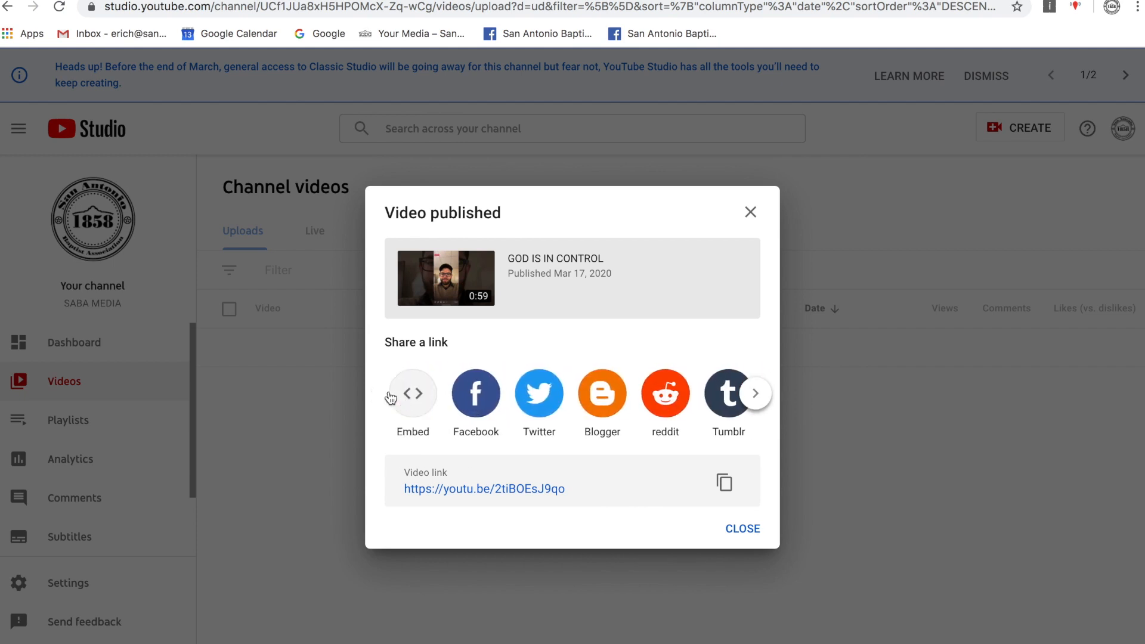
pyautogui.click(741, 528)
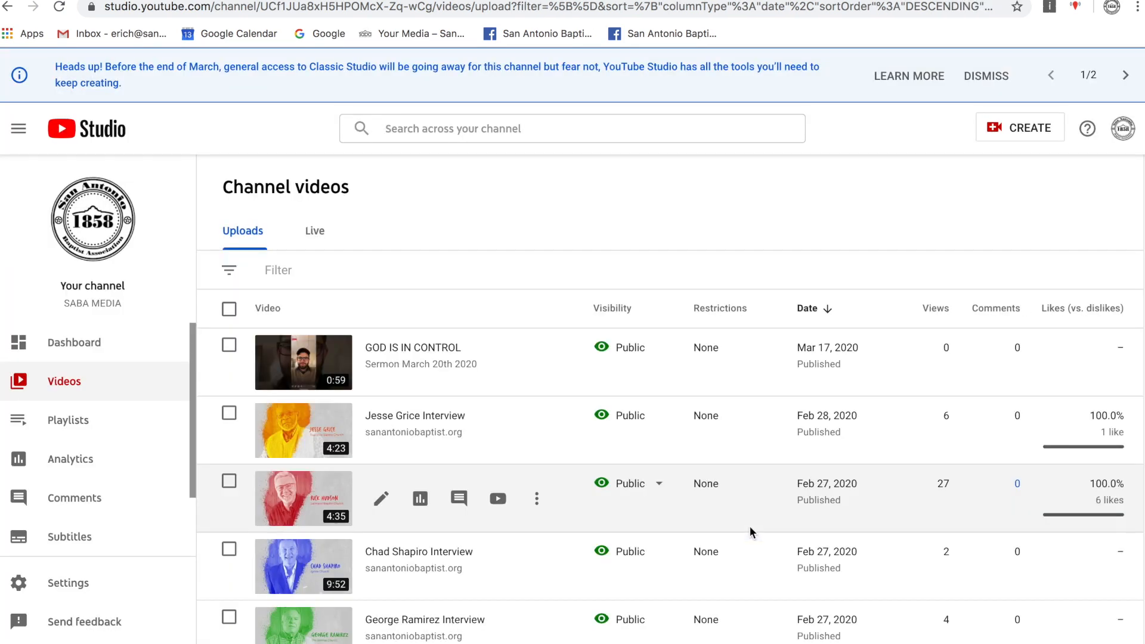
# Copy the video link and paste it into a new Gmail message
pyautogui.click(380, 498)
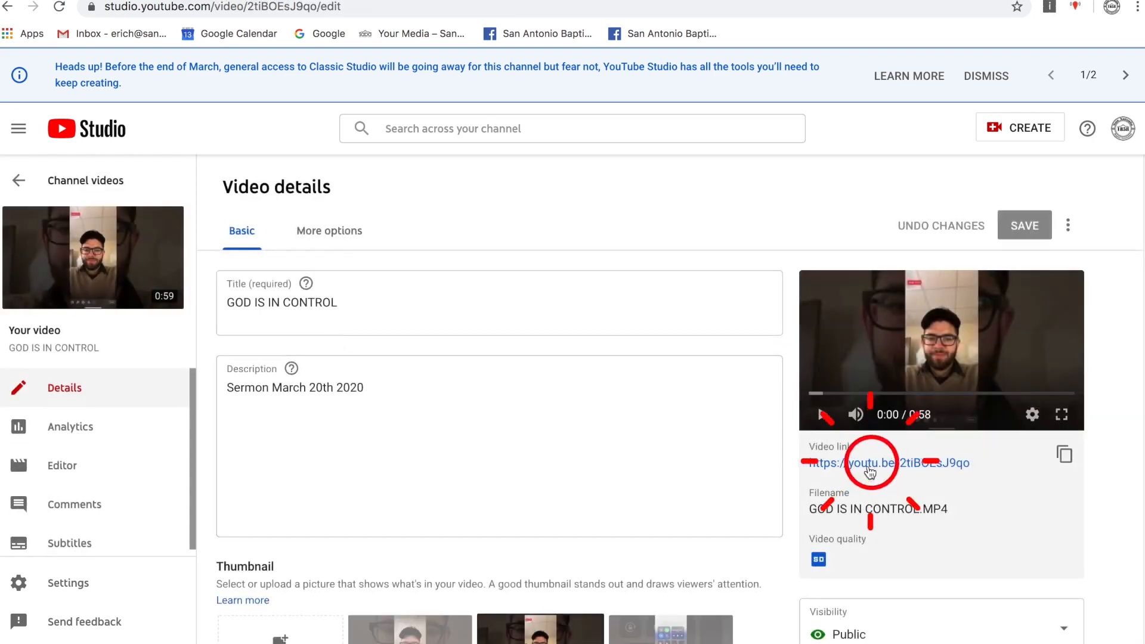
pyautogui.click(888, 462)
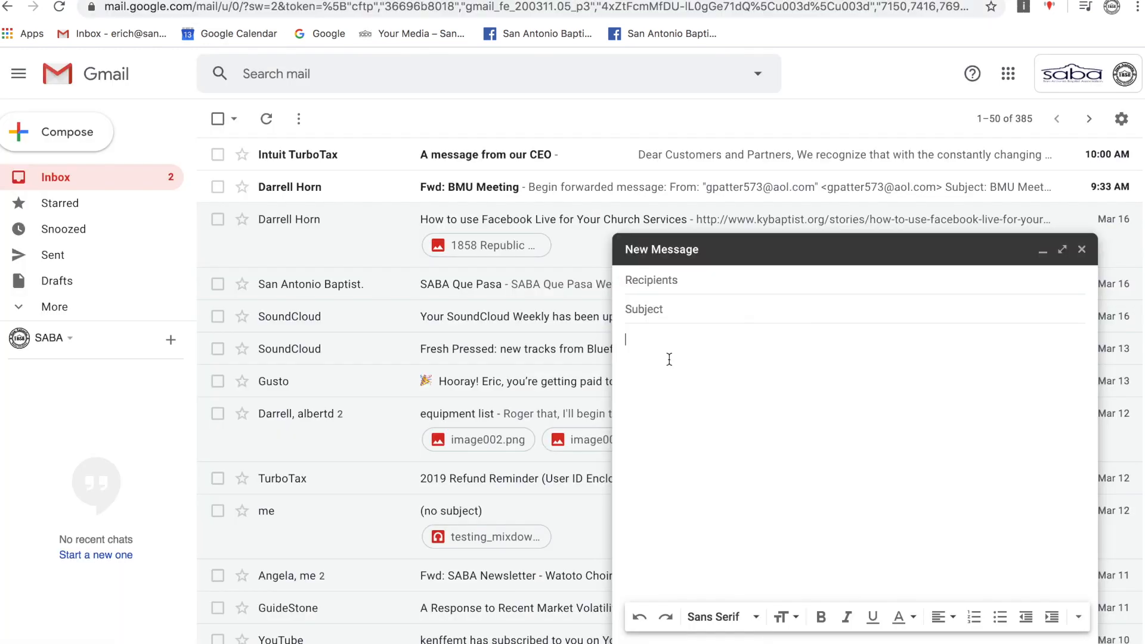
pyautogui.write('https://www.youtube.com/watch?v=2tiBOEsJ9qo&feature=youtu.be')
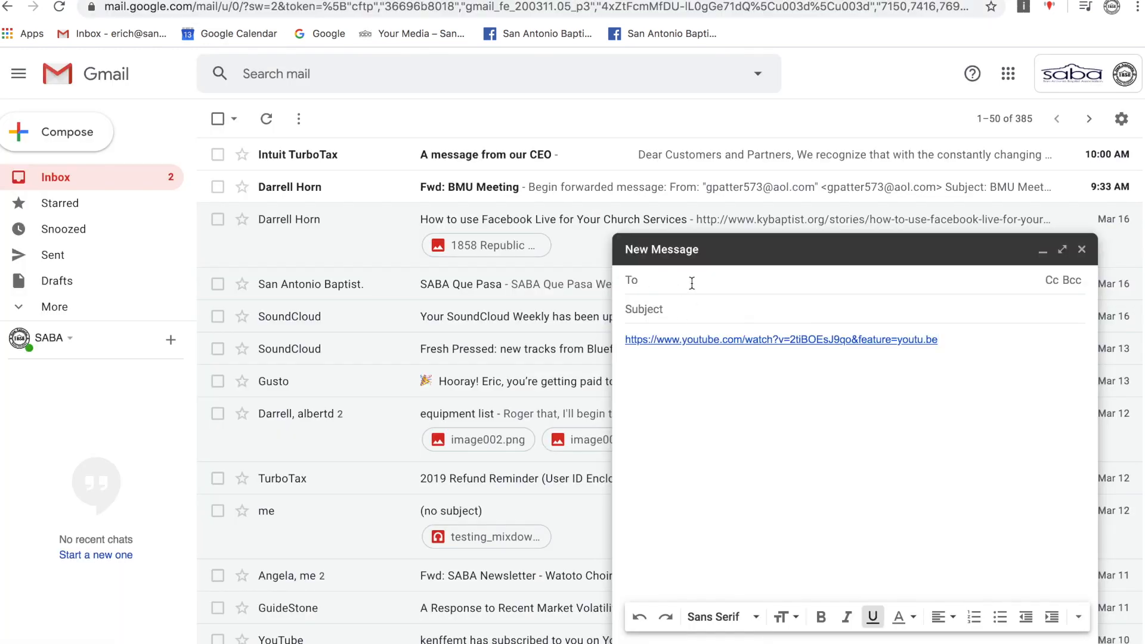